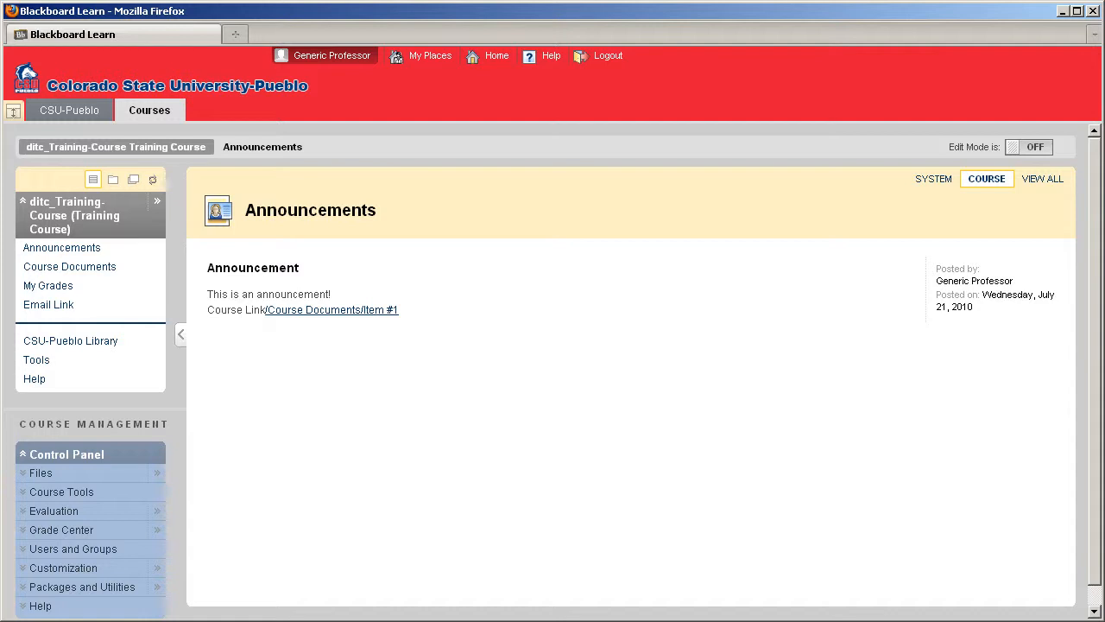
{"action": "mouse_move", "coordinate": [181, 372]}
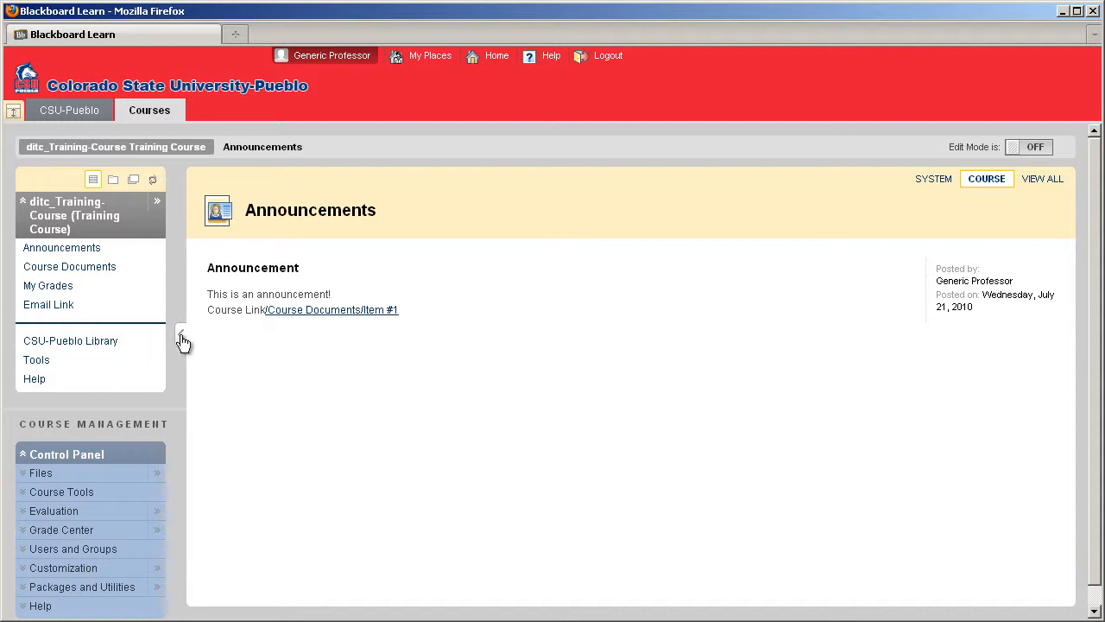
Collapse the left course menu with its show/hide arrow so Announcements fills the page width.
{"action": "left_click", "coordinate": [181, 336]}
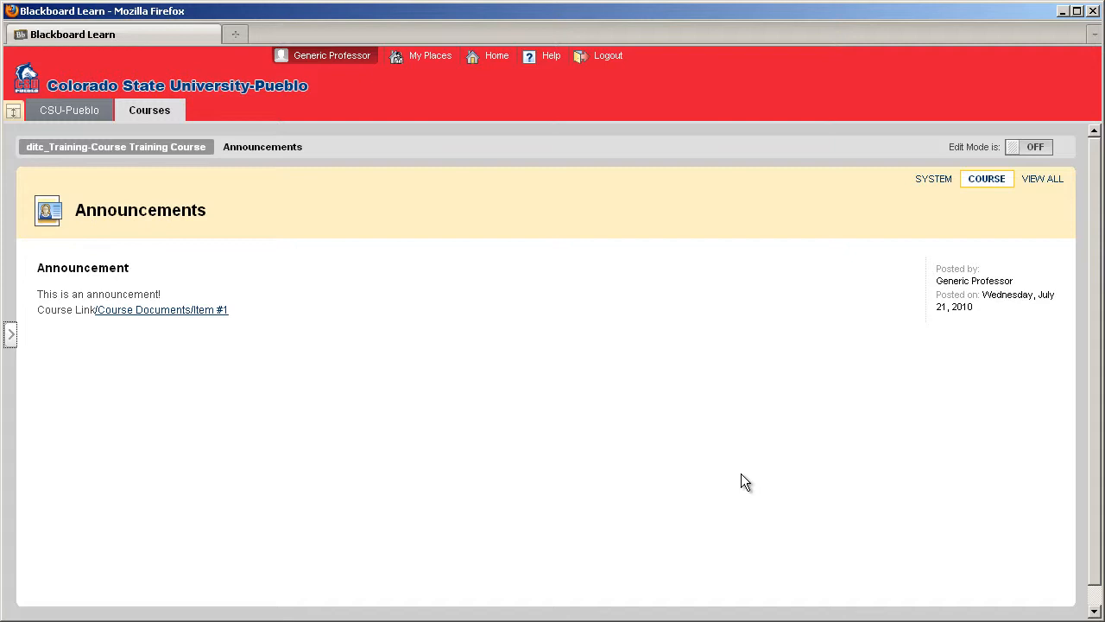
{"action": "mouse_move", "coordinate": [643, 138]}
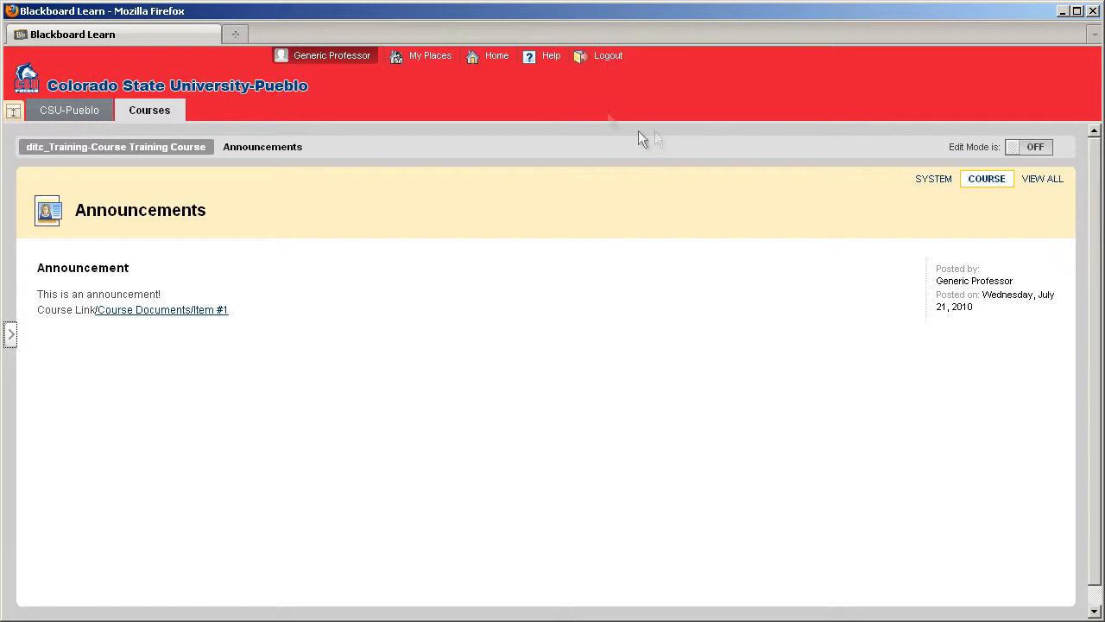
{"action": "mouse_move", "coordinate": [357, 544]}
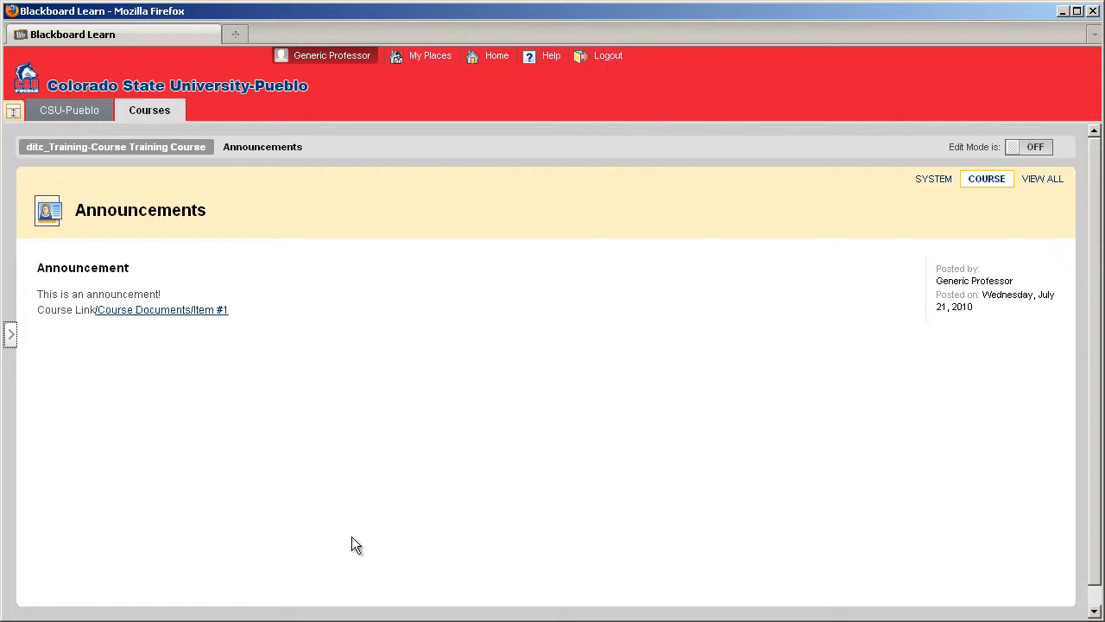
{"action": "mouse_move", "coordinate": [384, 518]}
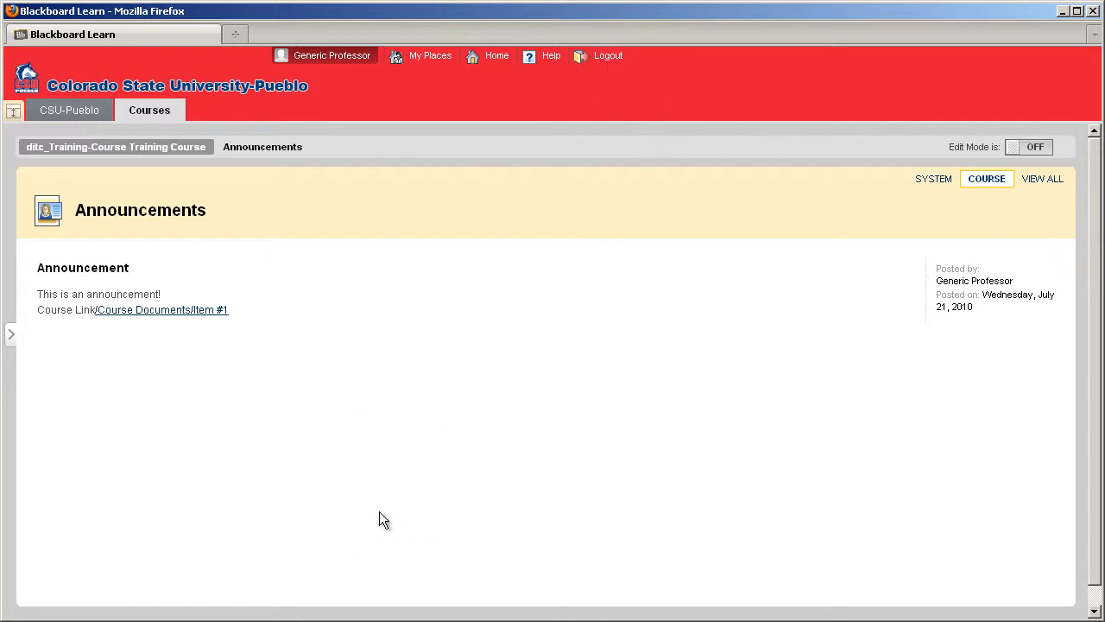
{"action": "mouse_move", "coordinate": [378, 509]}
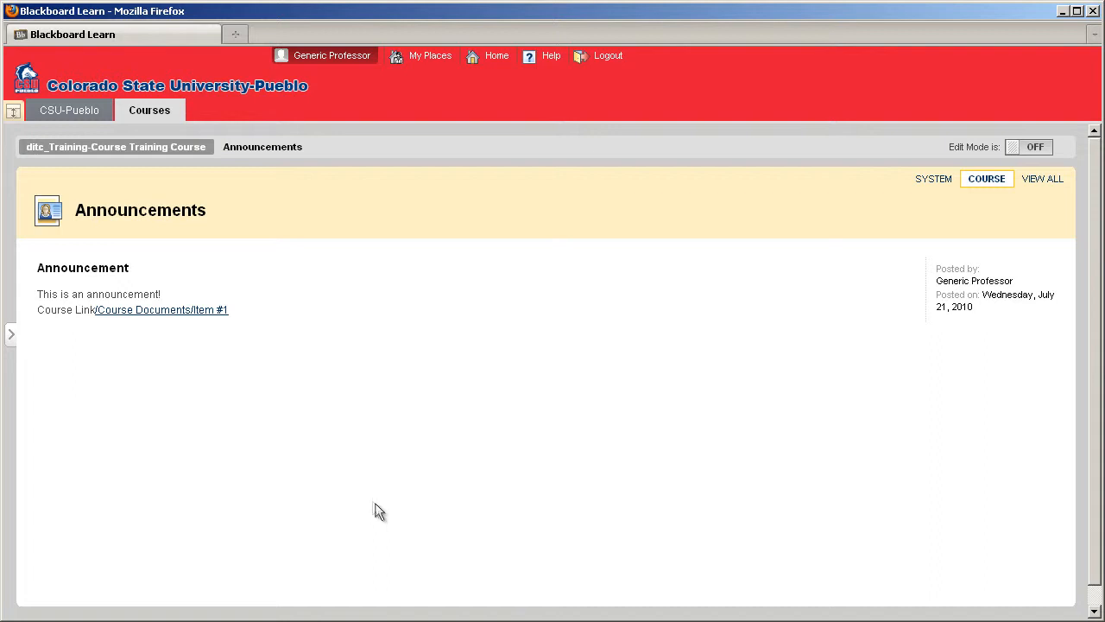
{"action": "mouse_move", "coordinate": [21, 350]}
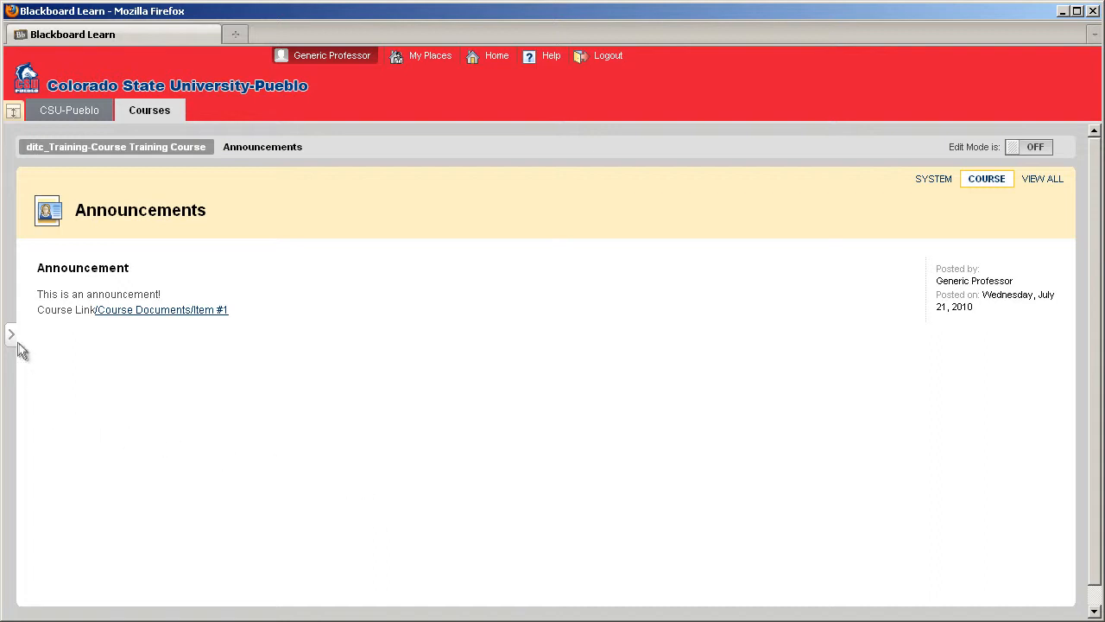
Expand the hidden course menu and Control Panel using the show/hide arrow at the left edge.
{"action": "left_click", "coordinate": [10, 334]}
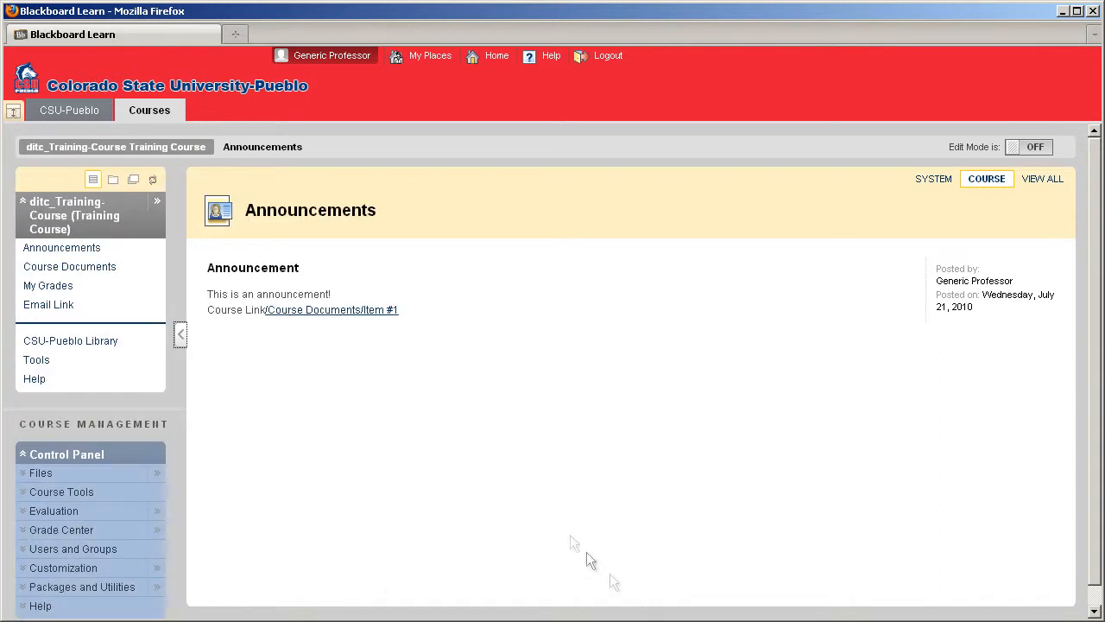